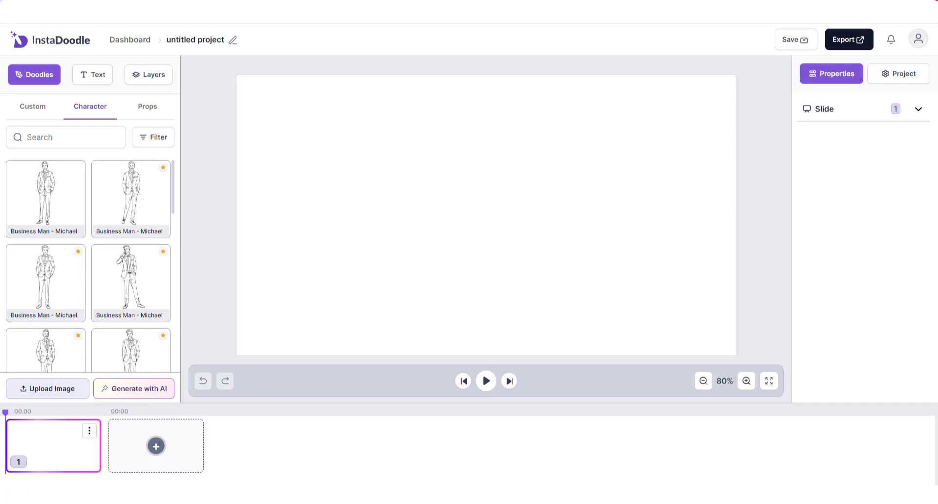
pyautogui.moveTo(550, 227)
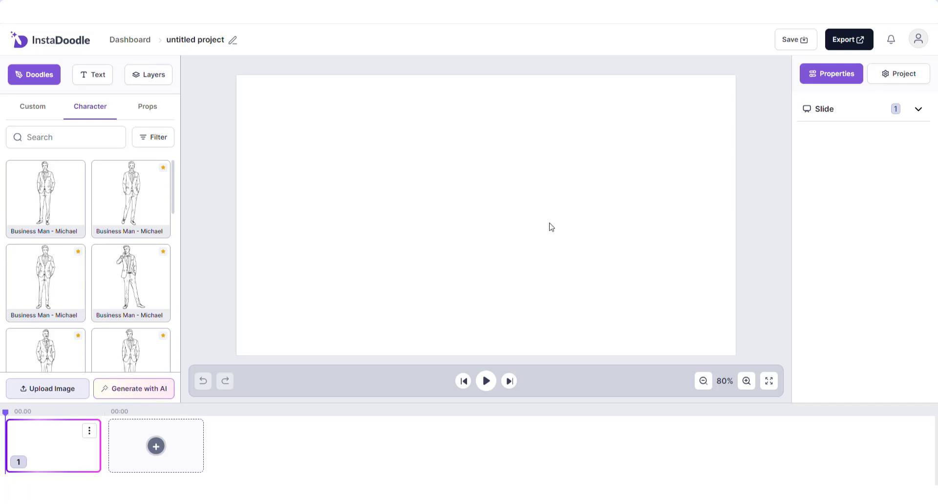
pyautogui.moveTo(300, 320)
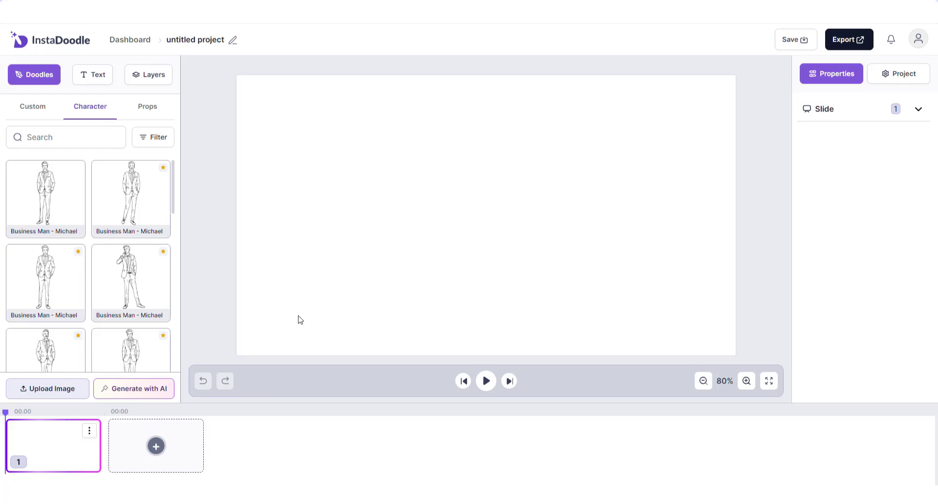
pyautogui.moveTo(124, 394)
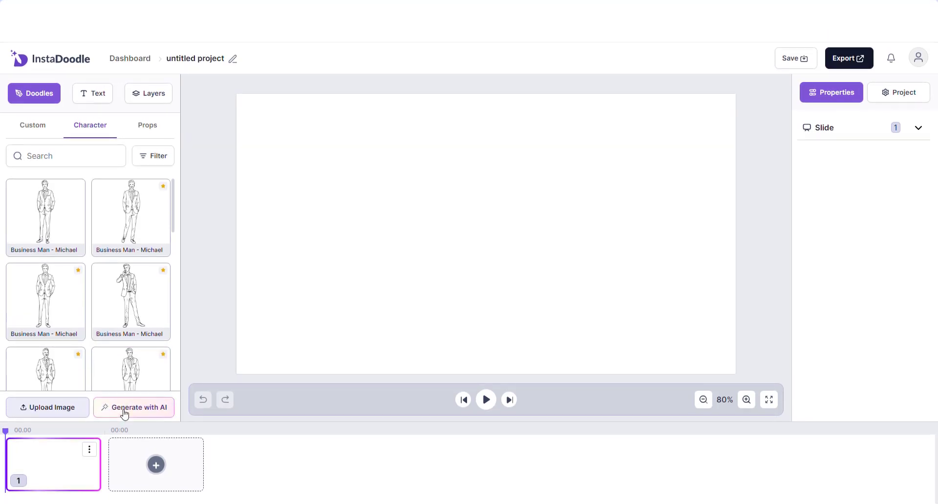
# - Generate 'golden retriever dog' drawings with AI and add the fourth, standing retriever to the library
pyautogui.click(134, 407)
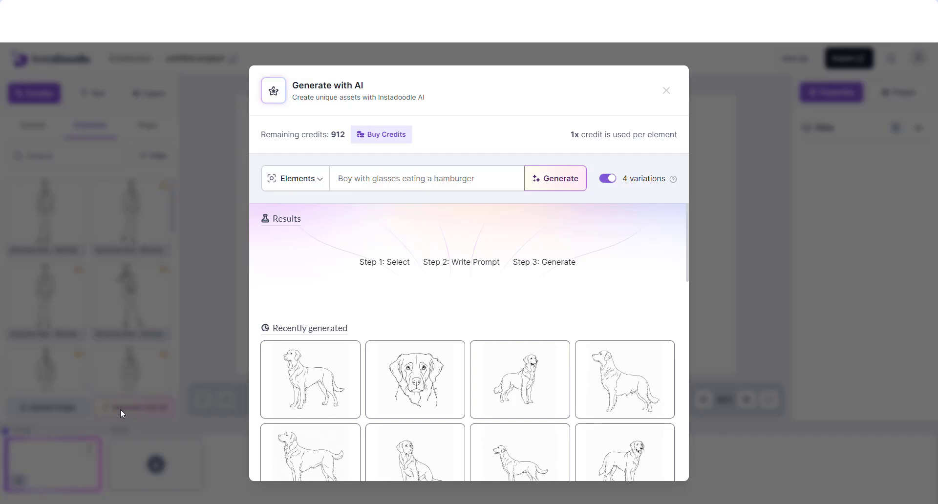
pyautogui.moveTo(313, 286)
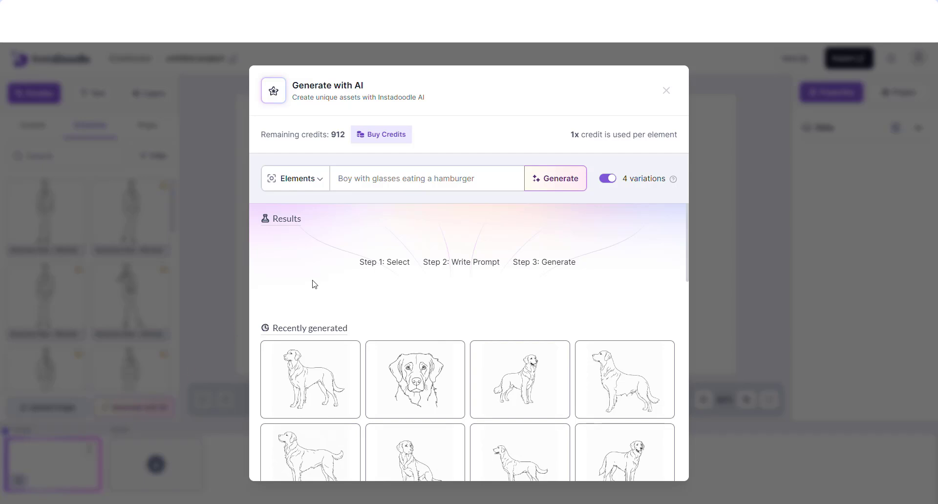
pyautogui.moveTo(335, 264)
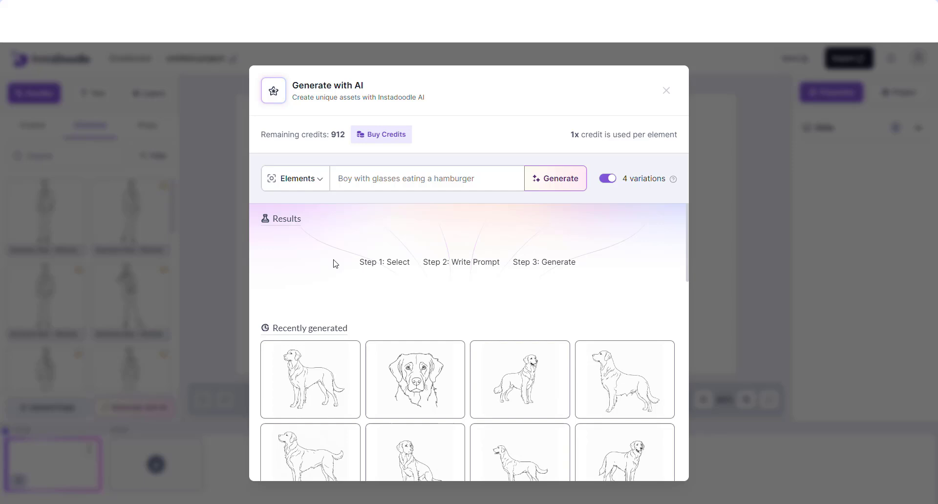
pyautogui.moveTo(377, 191)
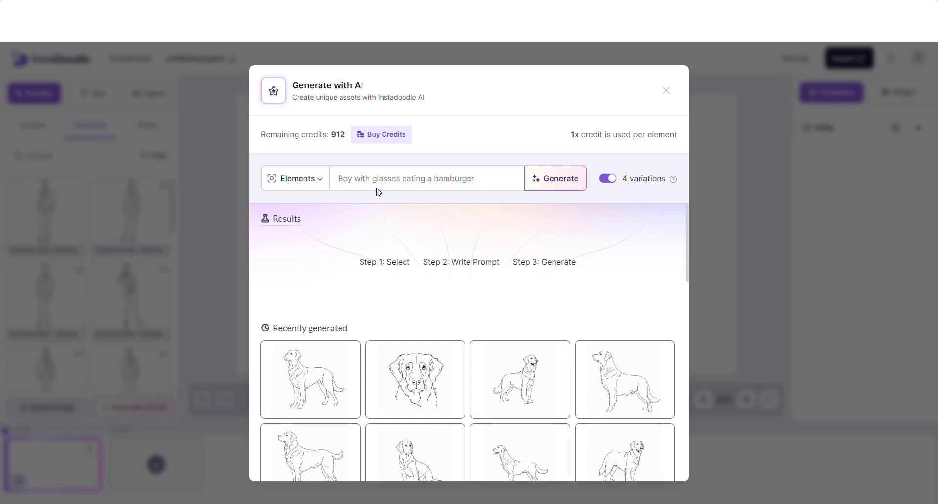
pyautogui.click(381, 178)
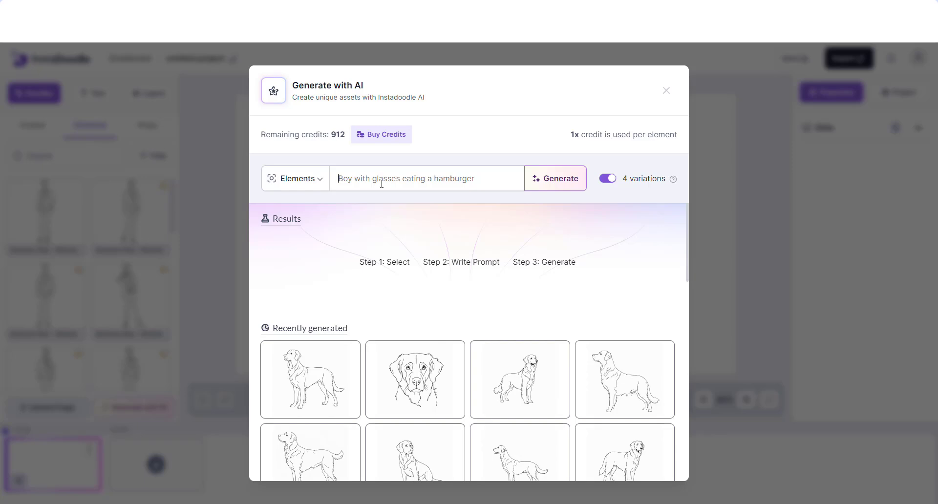
pyautogui.write('gold')
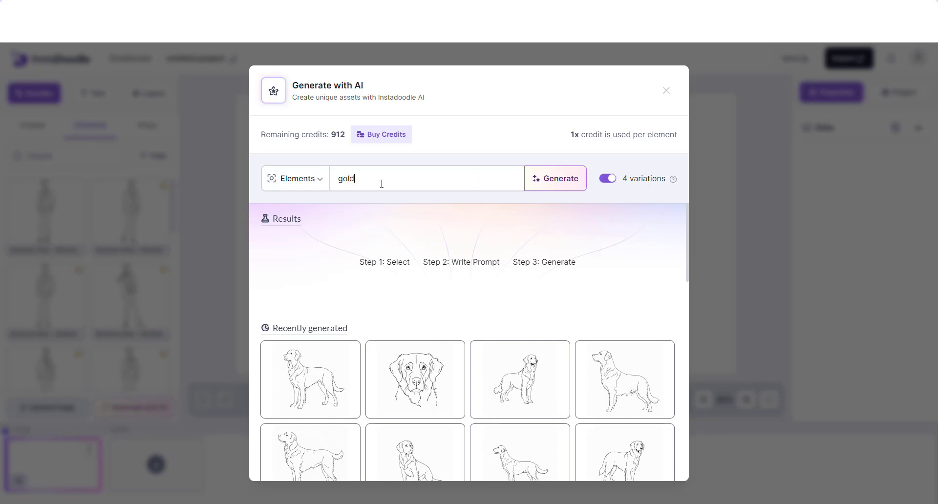
pyautogui.write('en retrie')
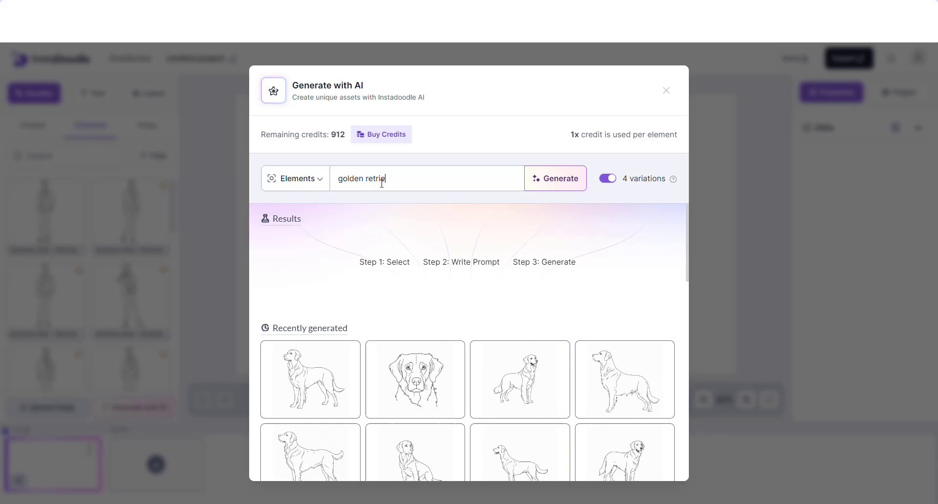
pyautogui.write('ver dog')
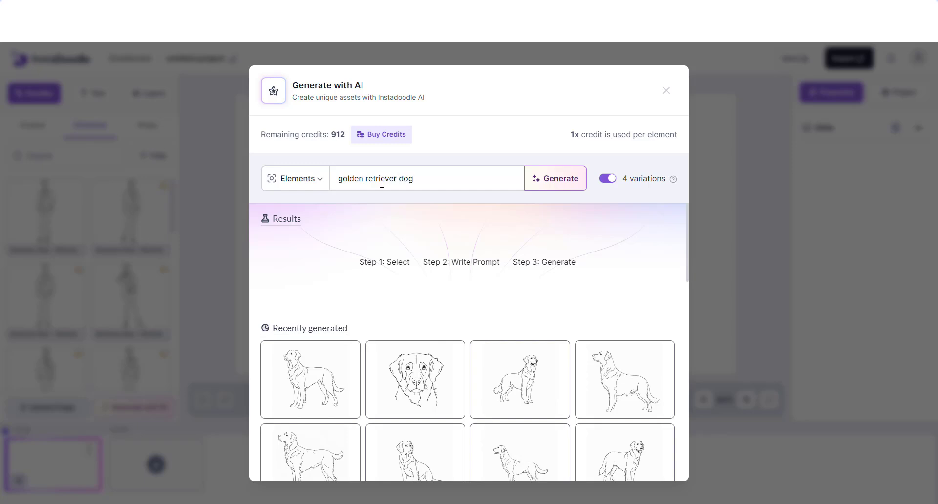
pyautogui.click(555, 178)
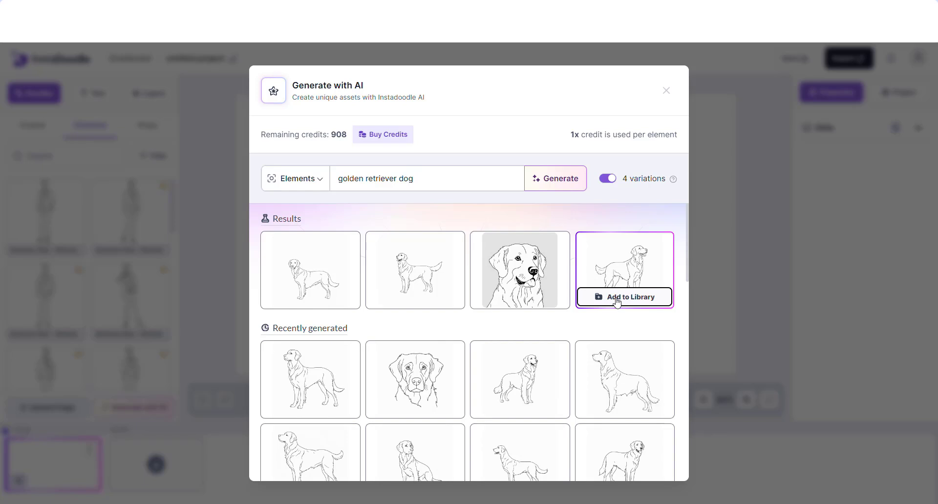
pyautogui.click(624, 297)
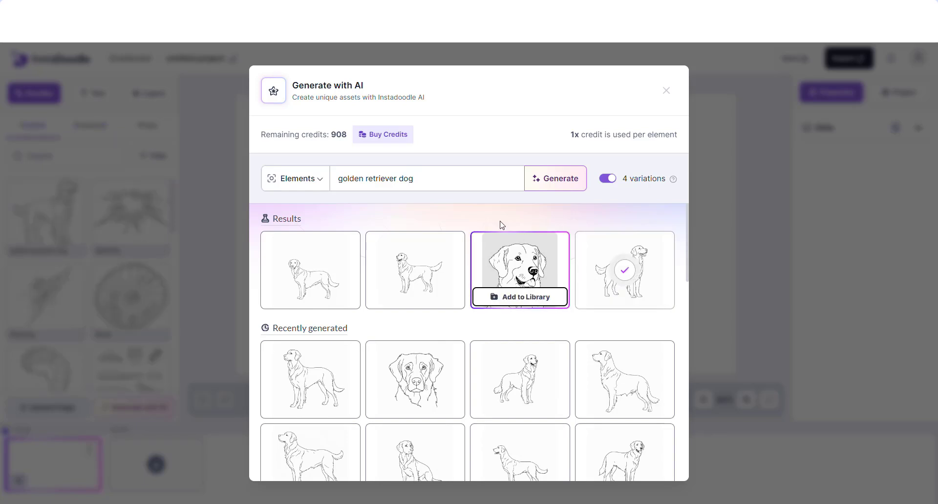
# - Replace the prompt with 'french bulldog near a tree' and generate that batch
pyautogui.tripleClick(374, 177)
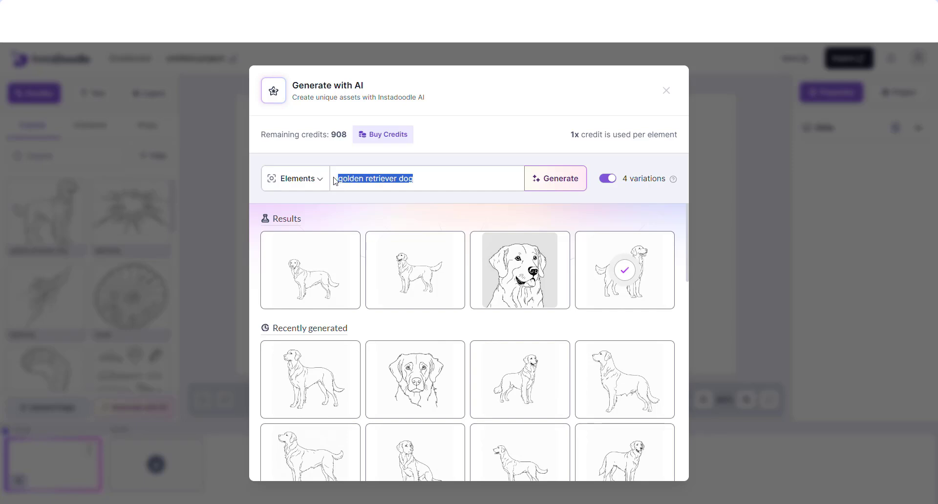
pyautogui.write('french bulld')
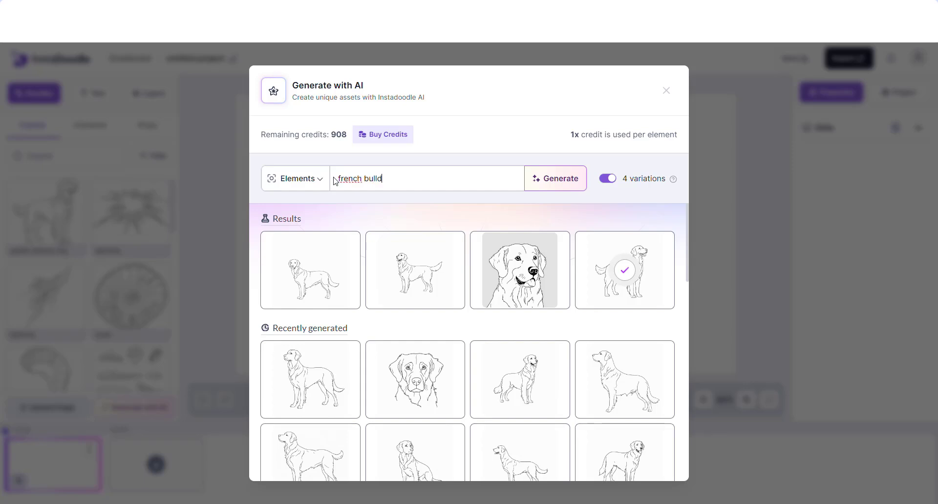
pyautogui.write('og near a tre')
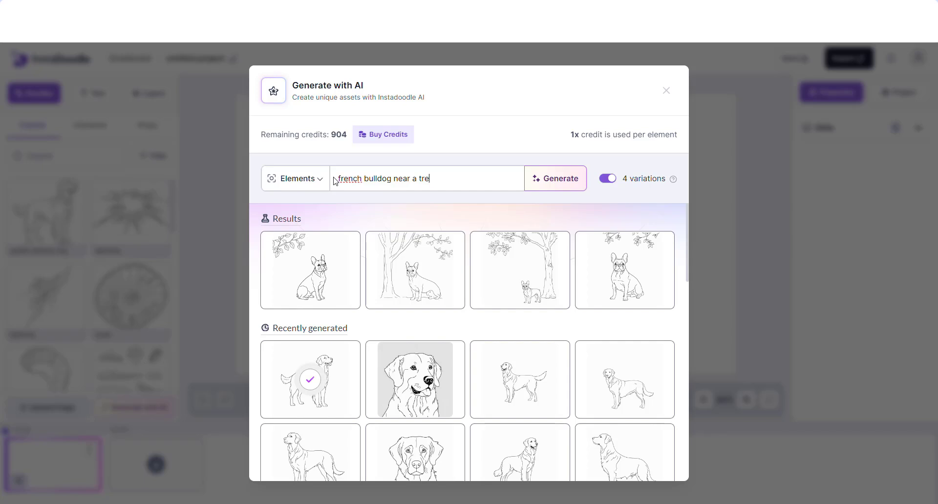
pyautogui.press('BackSpace')
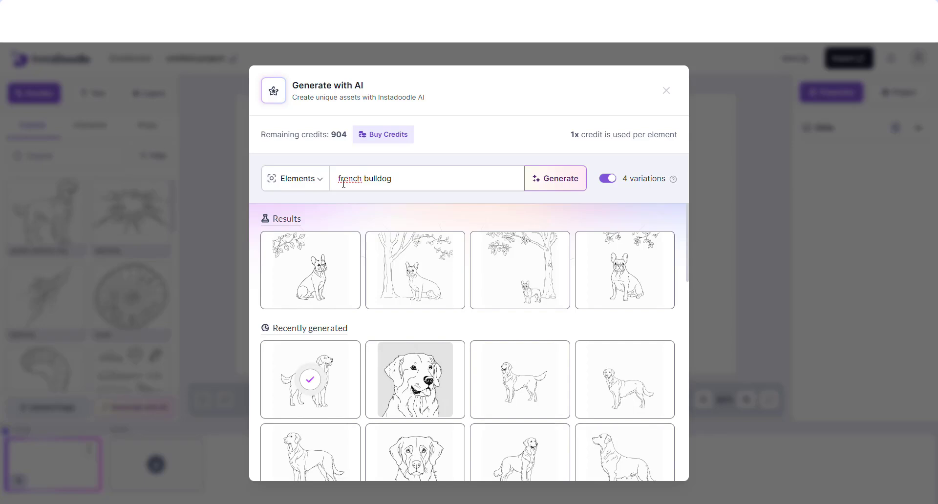
# - Generate 'happy french bulldog' drawings and add the second result to the library
pyautogui.write('happy')
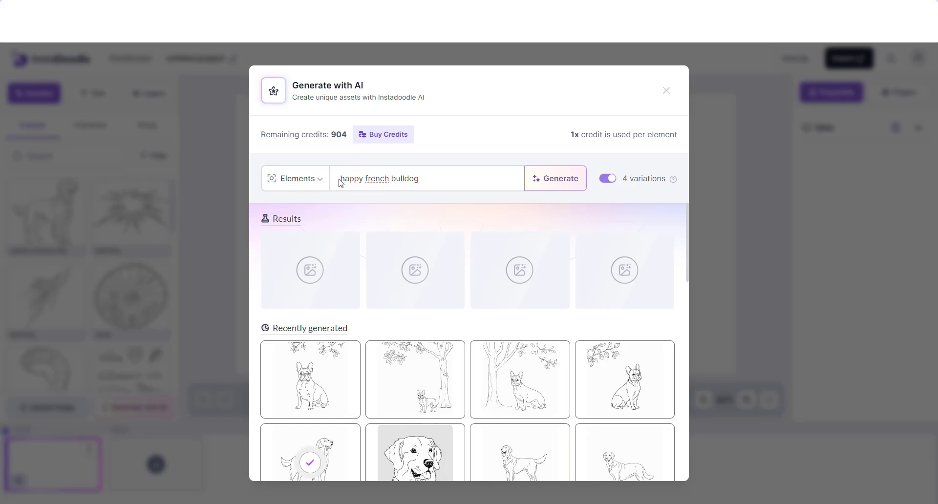
pyautogui.click(555, 178)
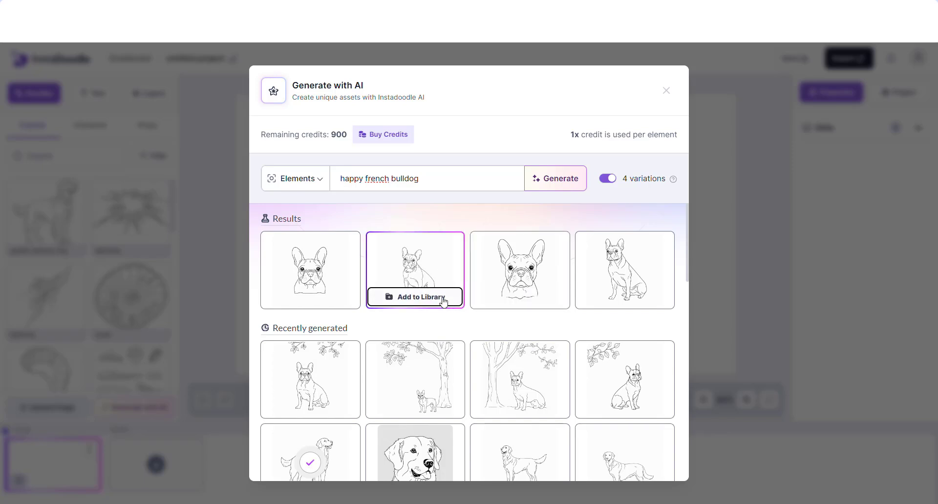
pyautogui.click(415, 297)
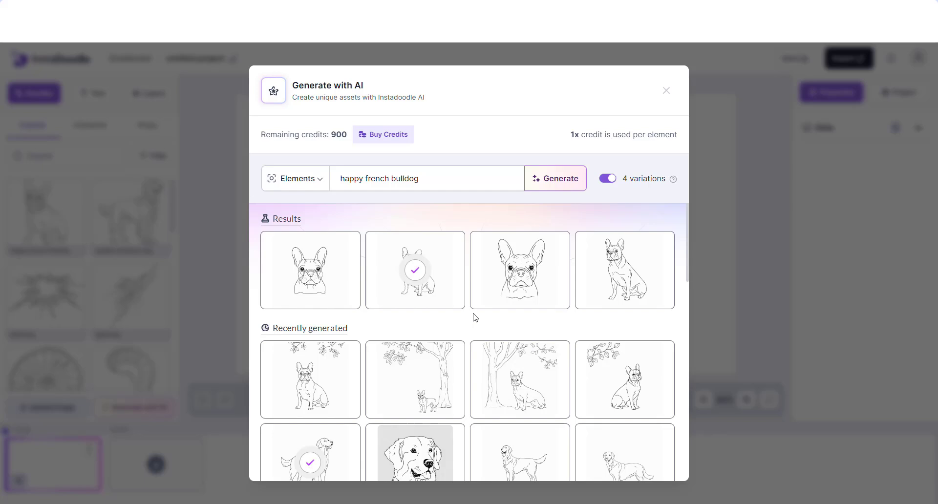
# - Generate 'fir tree' drawings and add the second result to the library
pyautogui.tripleClick(379, 178)
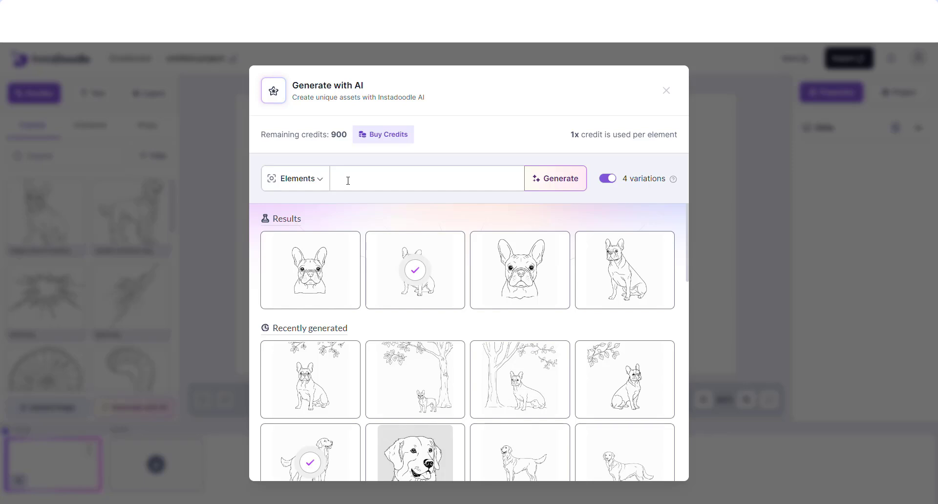
pyautogui.write('fir')
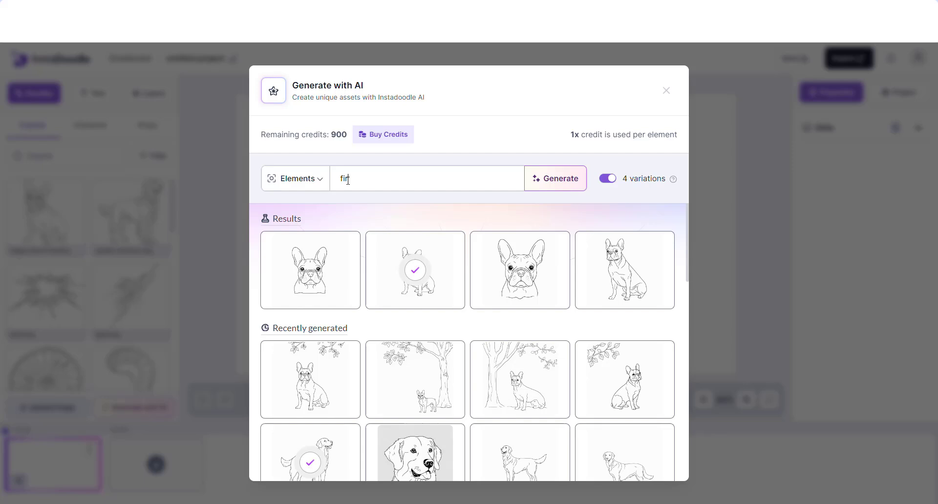
pyautogui.write('tree')
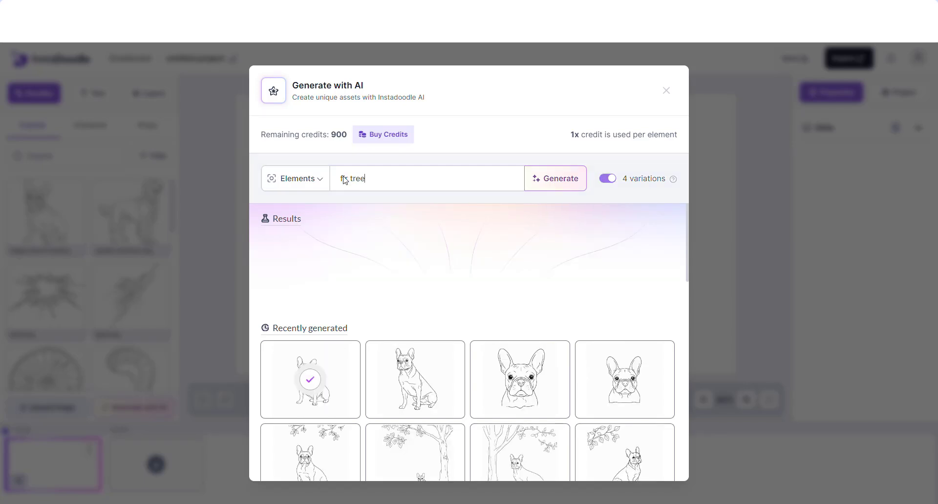
pyautogui.click(555, 178)
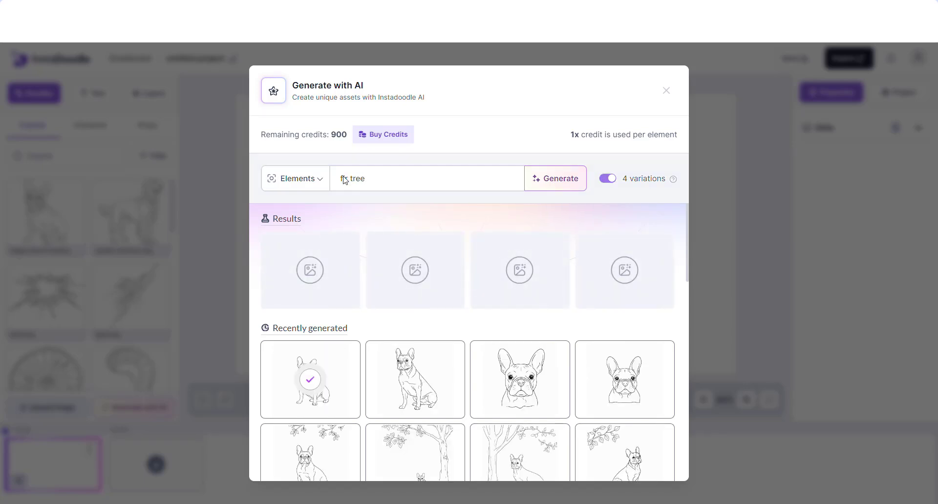
pyautogui.click(554, 178)
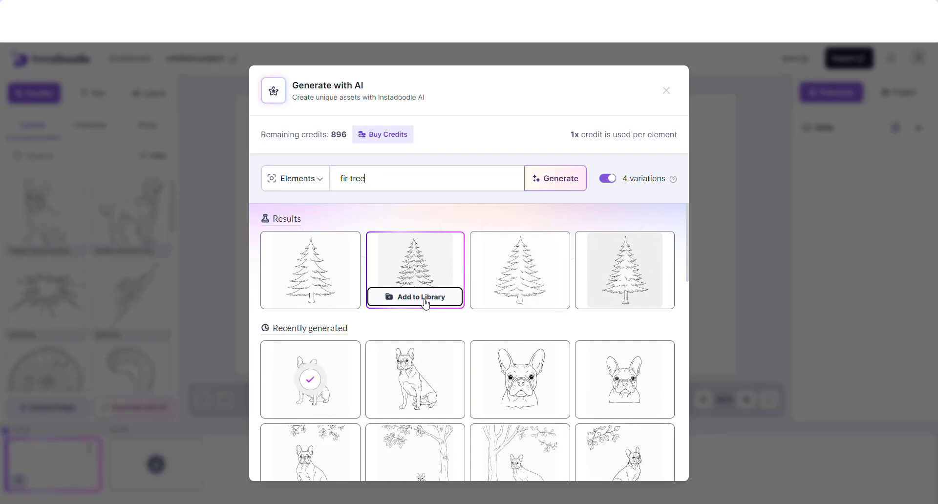
pyautogui.click(421, 297)
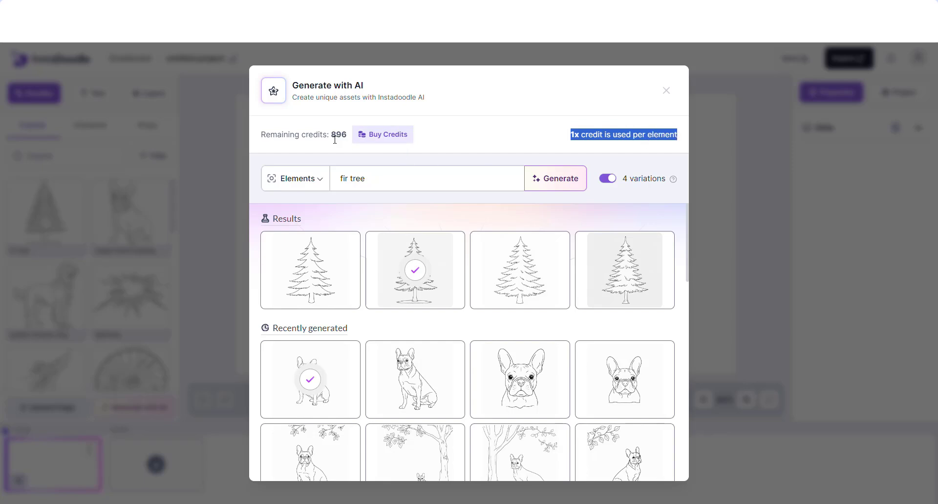
pyautogui.click(414, 270)
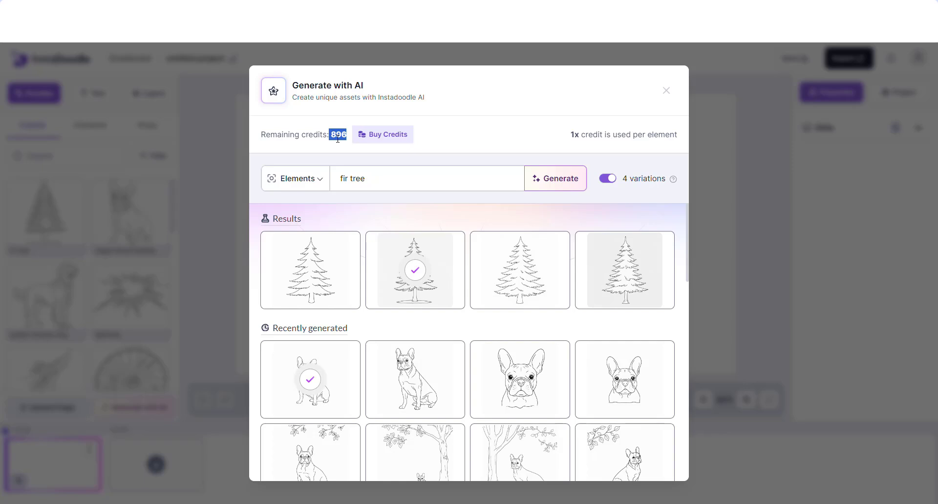
pyautogui.moveTo(383, 140)
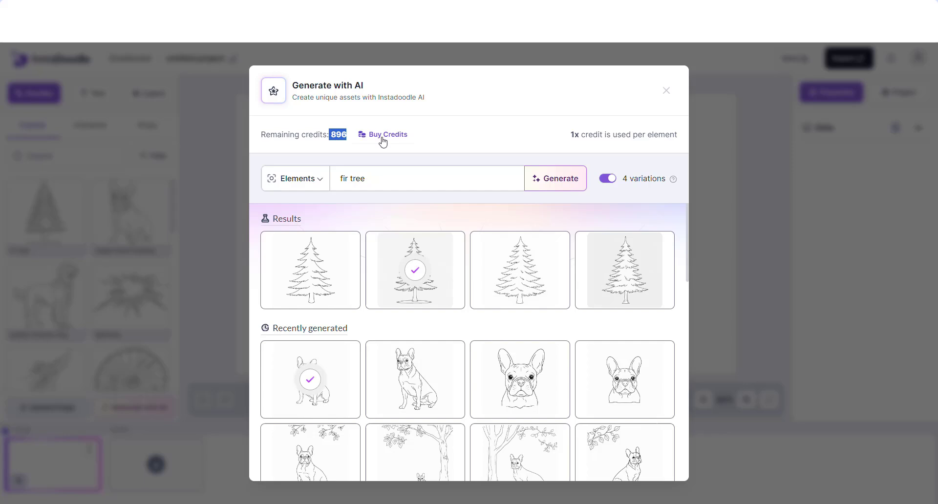
pyautogui.moveTo(628, 108)
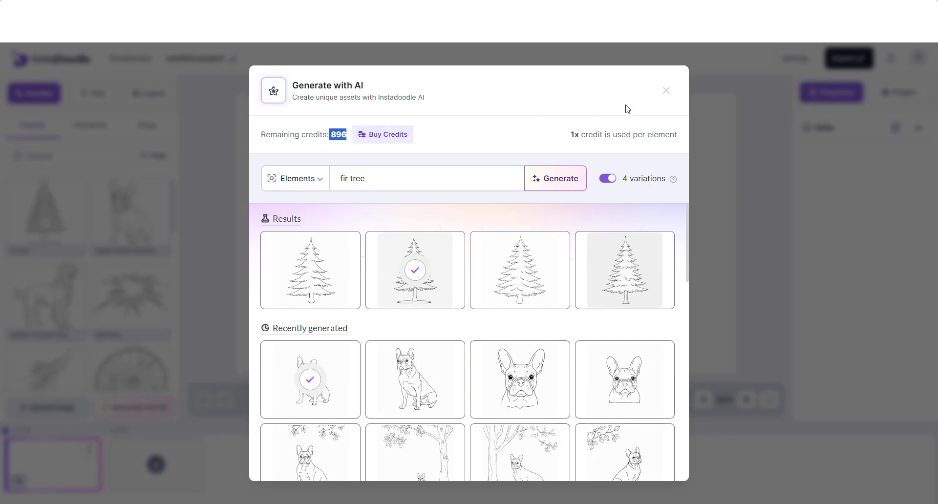
# - Return to the canvas and place the golden retriever and French bulldog doodles from the library
pyautogui.click(665, 90)
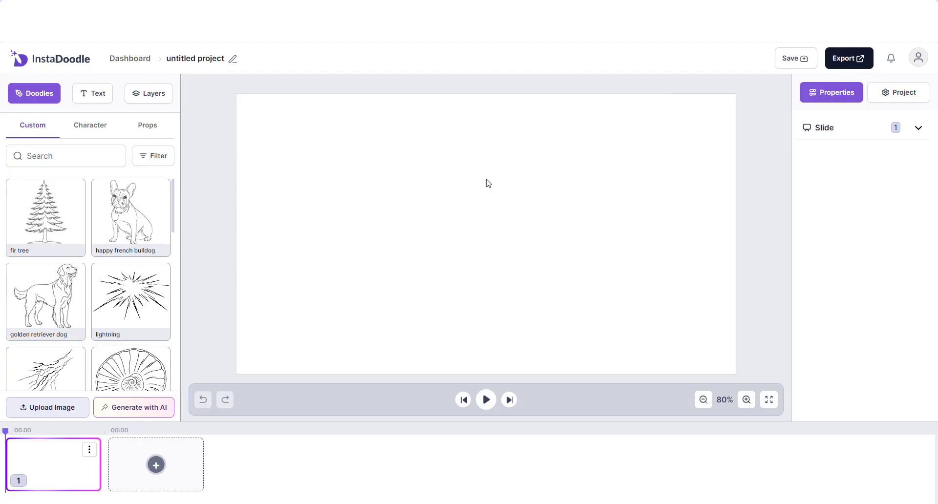
pyautogui.moveTo(76, 299)
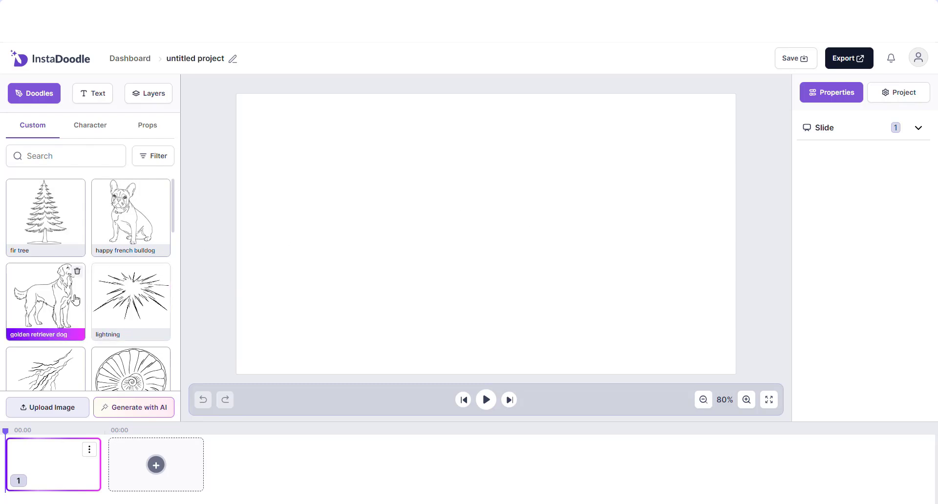
pyautogui.click(46, 298)
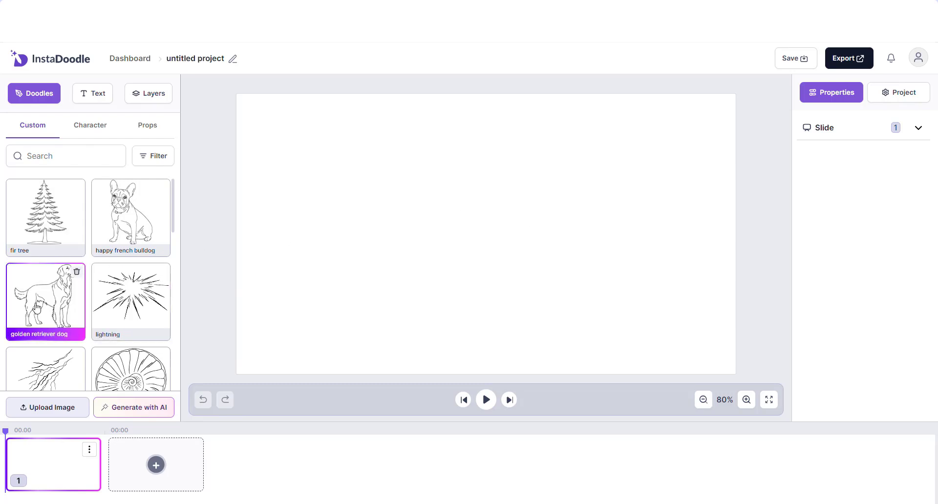
pyautogui.click(46, 300)
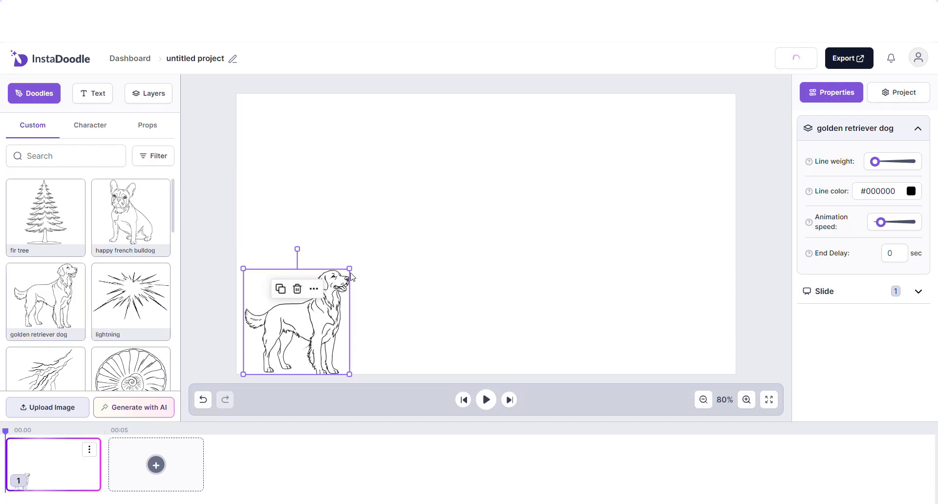
pyautogui.moveTo(130, 217)
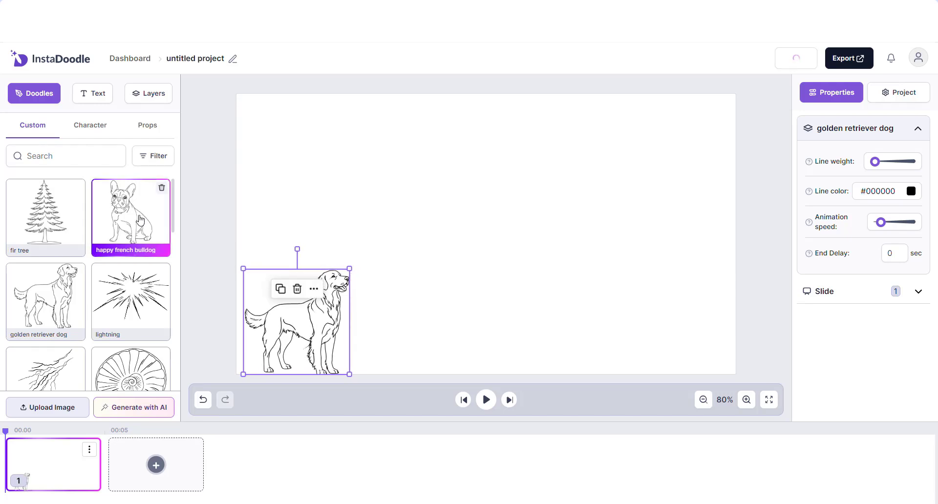
pyautogui.click(130, 217)
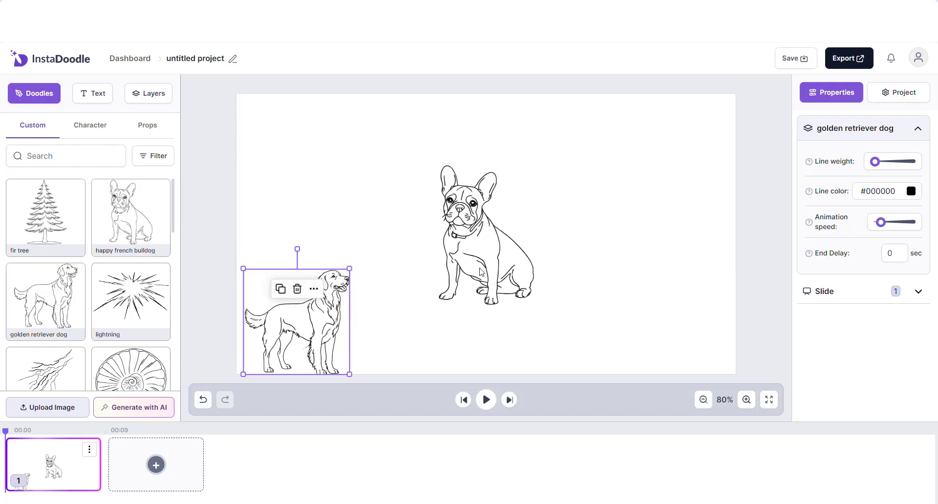
# - Shrink the bulldog beside the retriever, then add the fir tree to the canvas
pyautogui.click(485, 240)
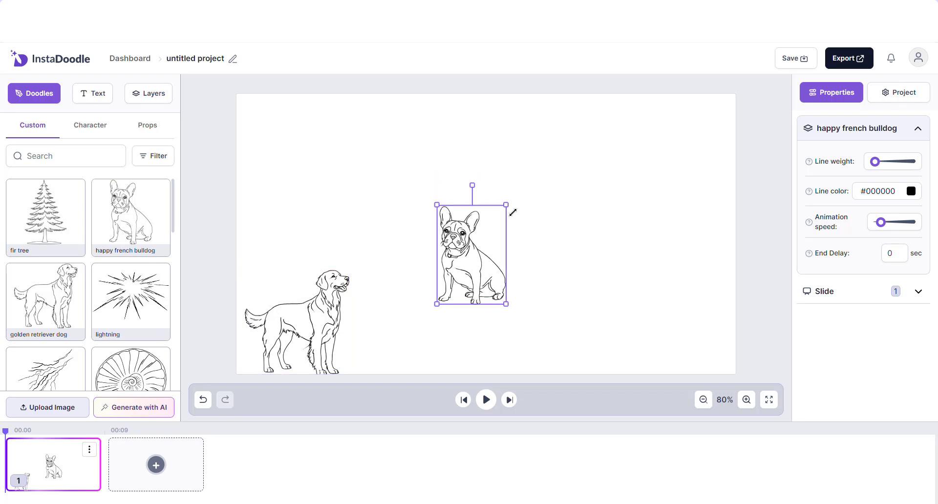
pyautogui.moveTo(471, 251); pyautogui.dragTo(408, 344)
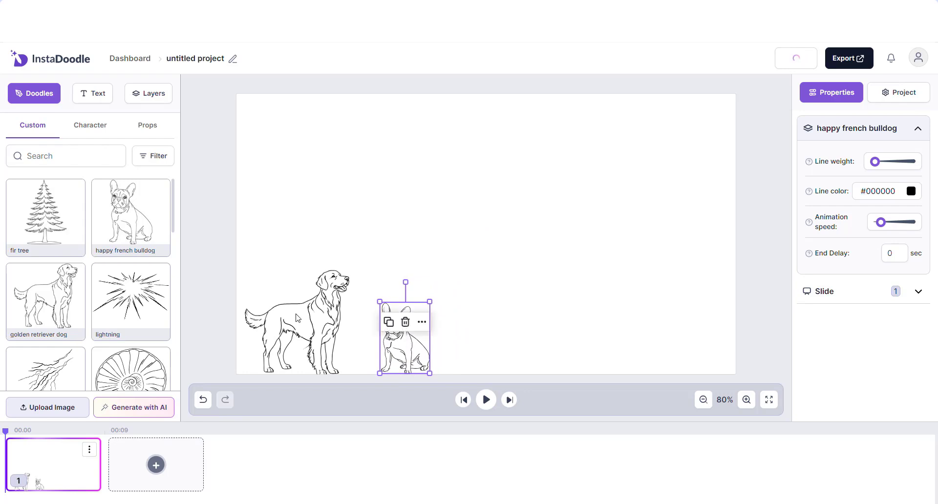
pyautogui.click(46, 214)
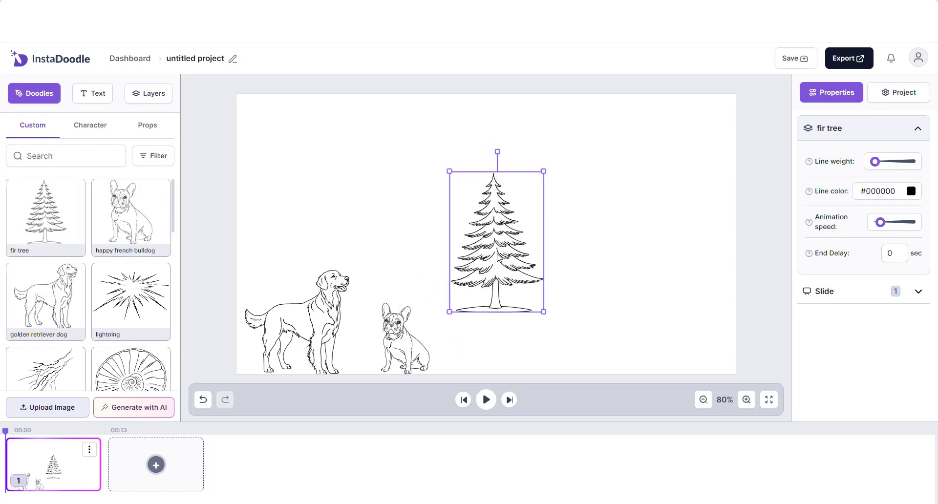
# - Enlarge the fir tree to span the full canvas height on the right, then deselect it
pyautogui.moveTo(496, 239); pyautogui.dragTo(537, 299)
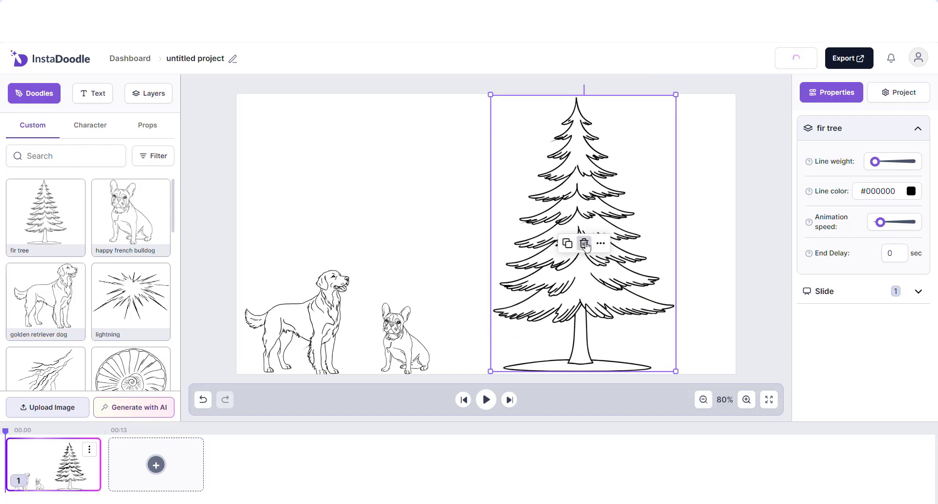
pyautogui.click(712, 257)
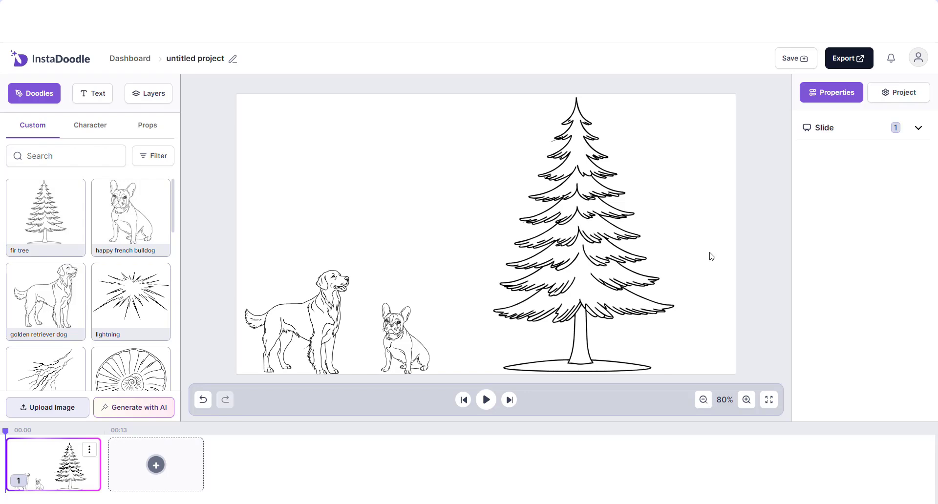
pyautogui.moveTo(749, 246)
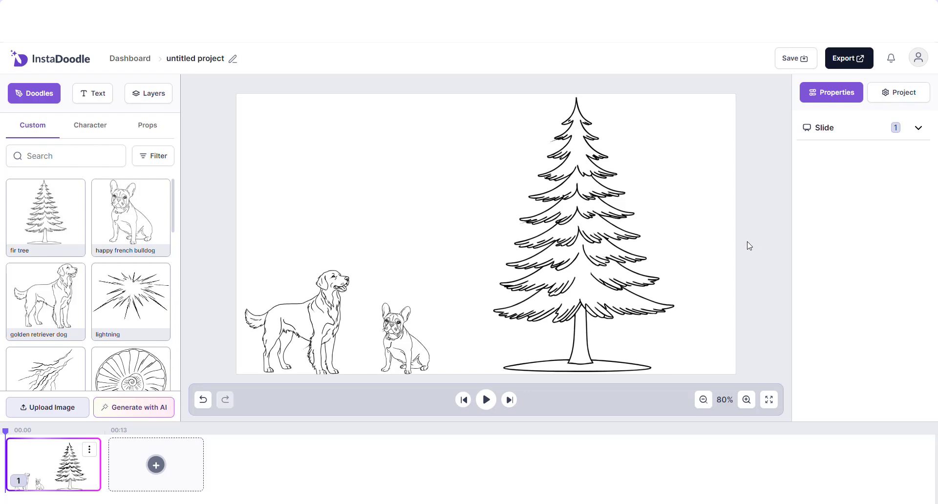